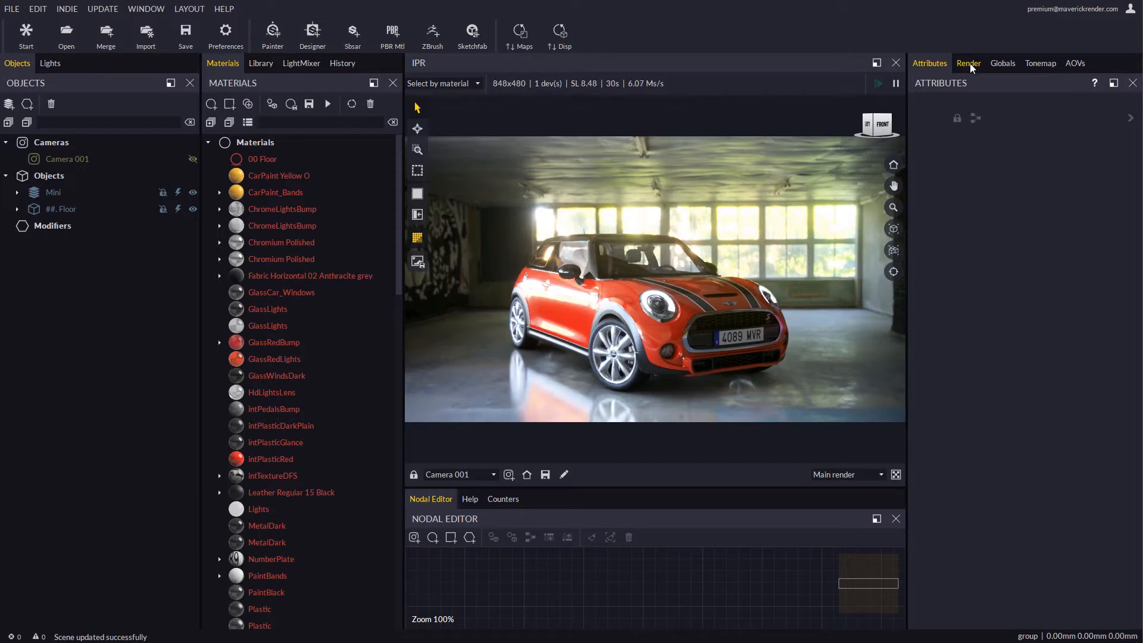
Save the still render as Car in 16-bit PSD format with render sets enabled.
{"action": "left_click", "coordinate": [968, 63]}
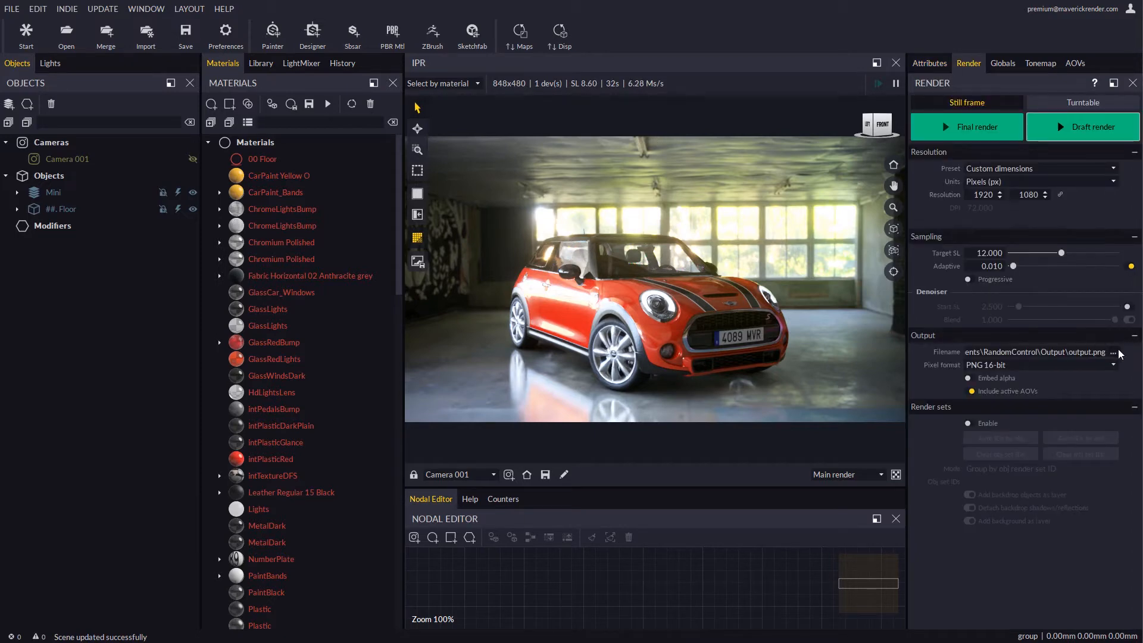
{"action": "left_click", "coordinate": [1113, 353]}
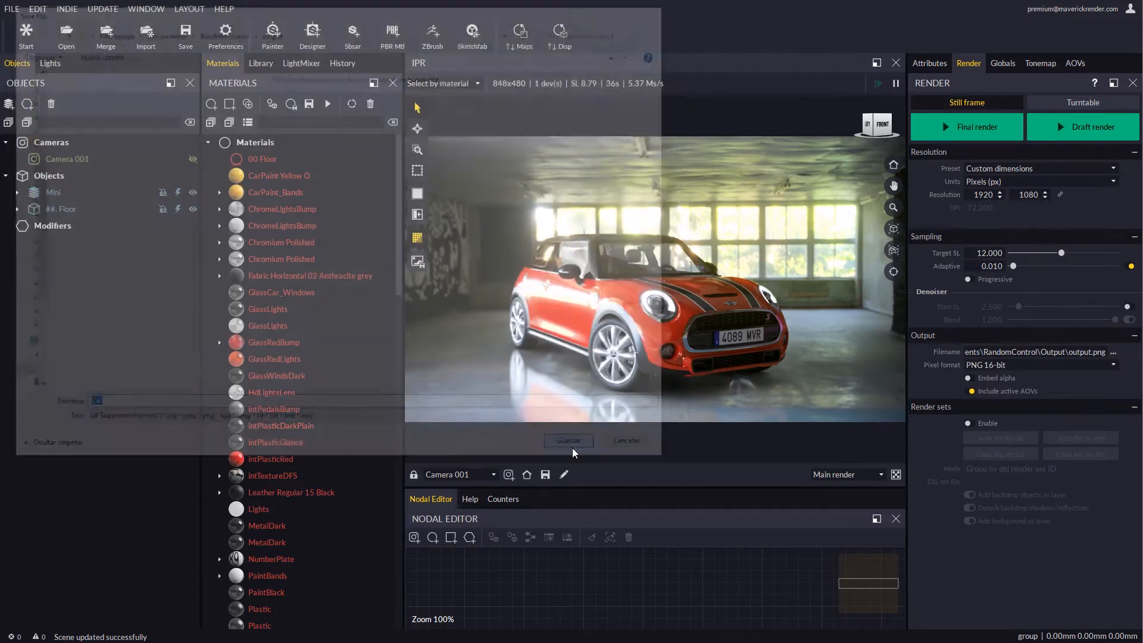
{"action": "left_click", "coordinate": [969, 425]}
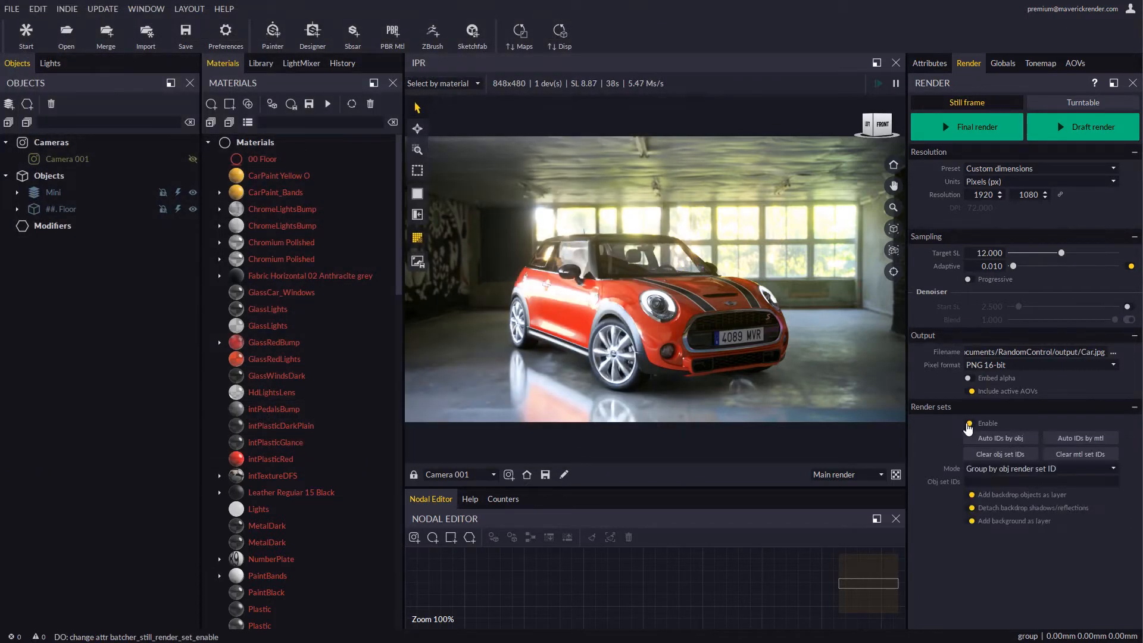
{"action": "left_click", "coordinate": [1039, 364]}
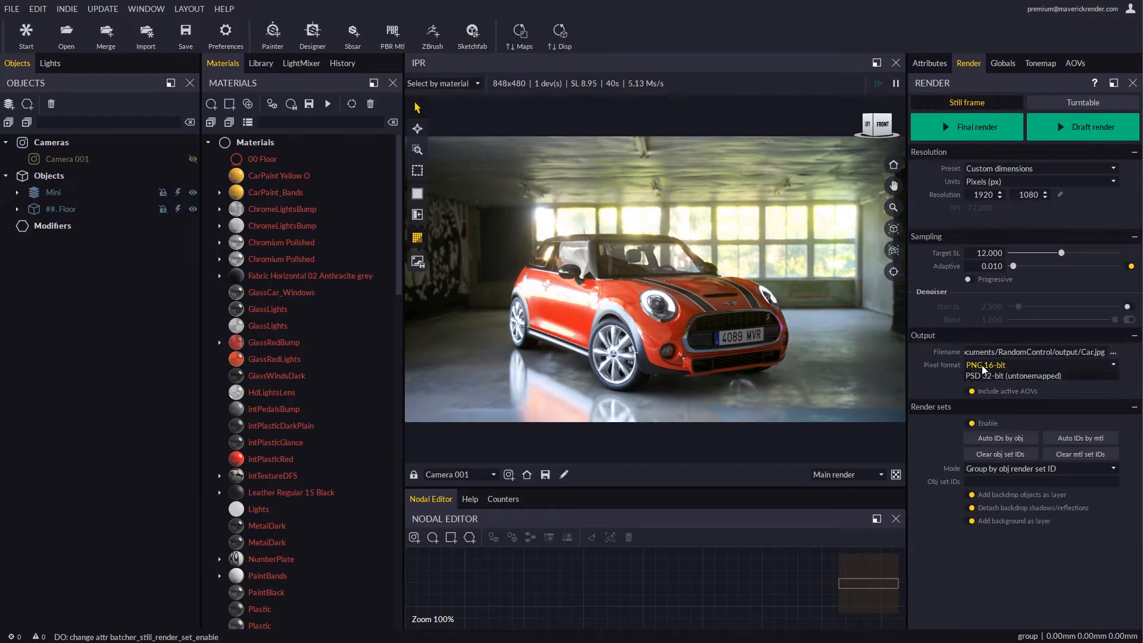
{"action": "left_click", "coordinate": [985, 375]}
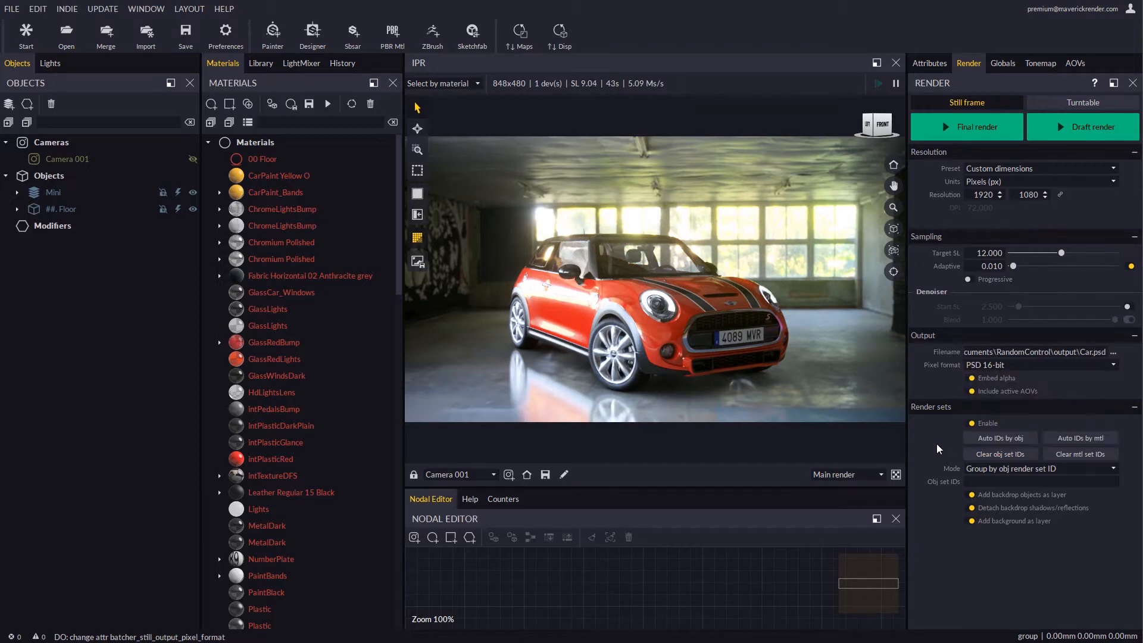
{"action": "mouse_move", "coordinate": [933, 519]}
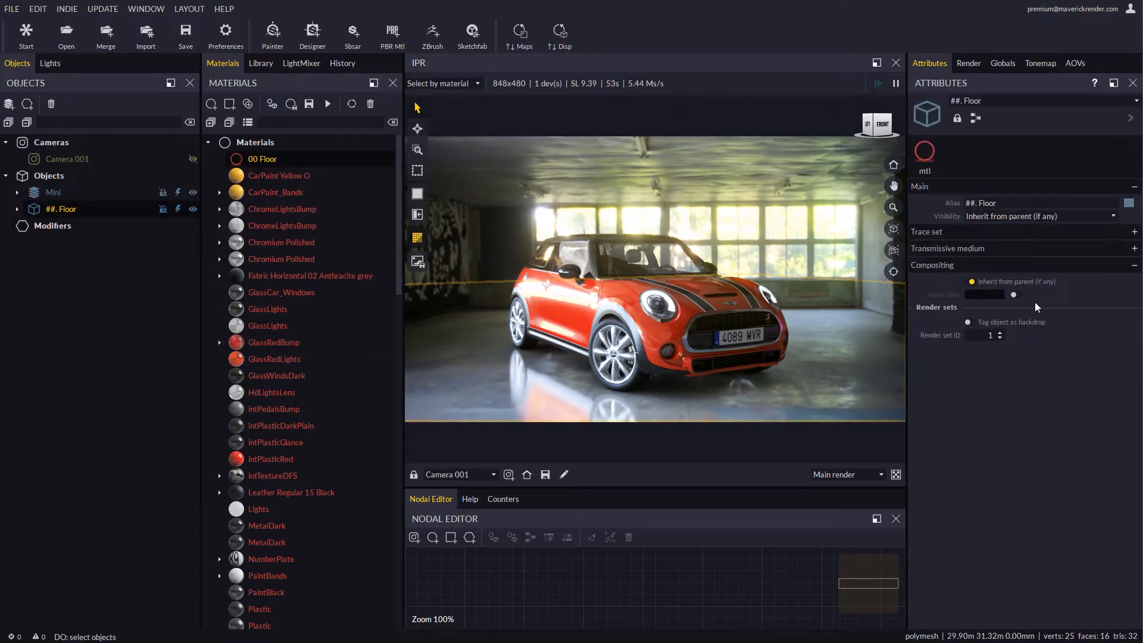
Tag the Floor object as a backdrop, then select the Mini car object.
{"action": "left_click", "coordinate": [970, 322]}
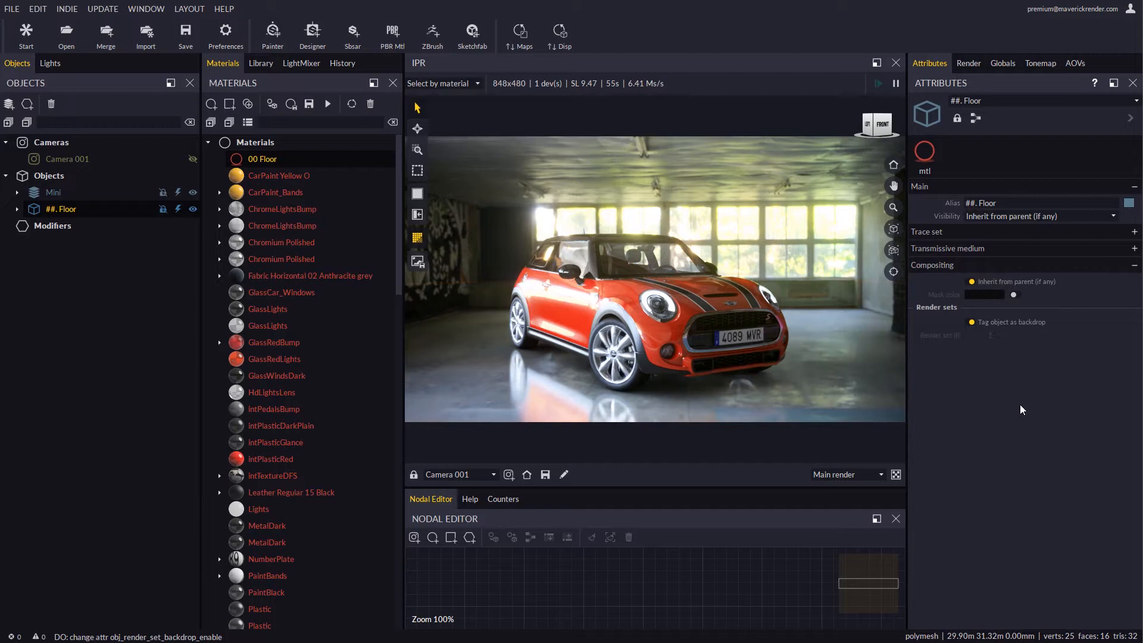
{"action": "left_click", "coordinate": [52, 192]}
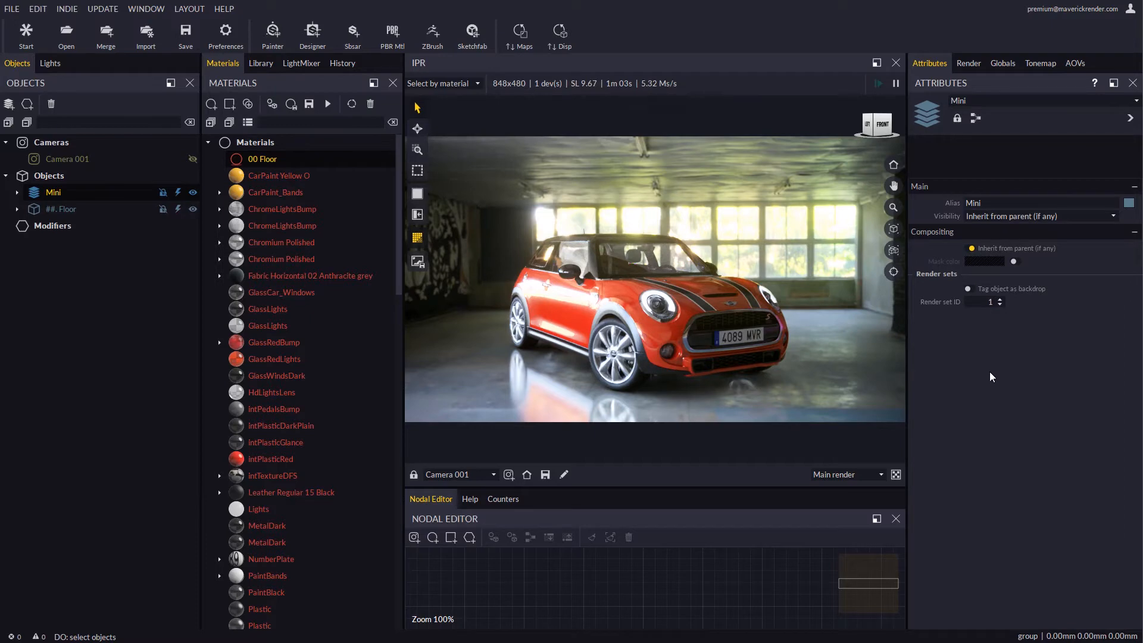
{"action": "left_click", "coordinate": [968, 64]}
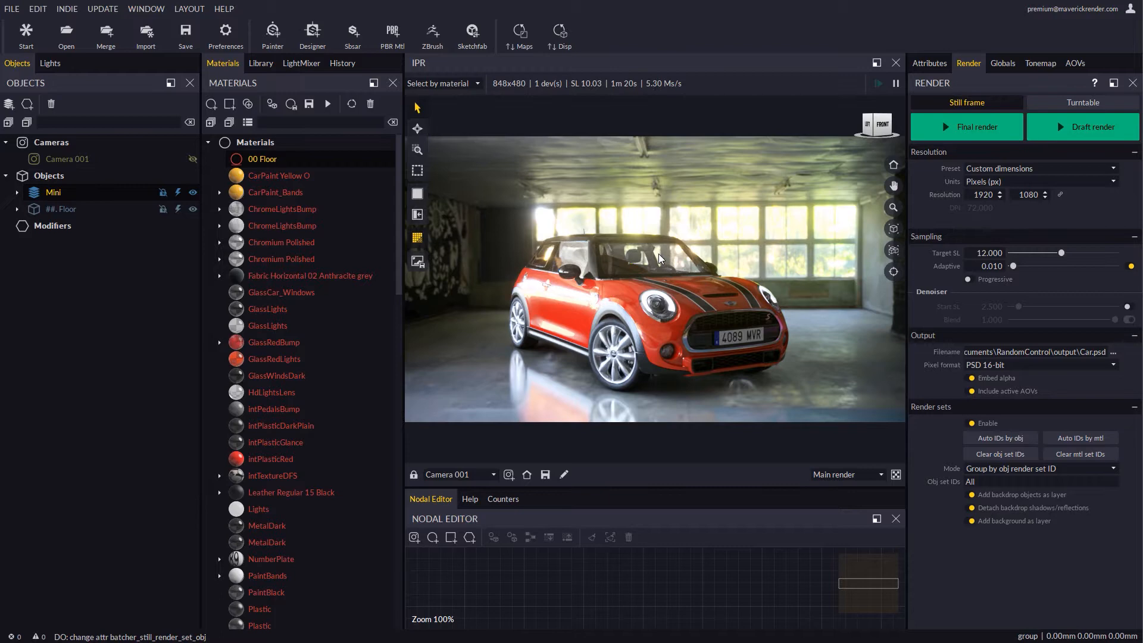
{"action": "mouse_move", "coordinate": [671, 329]}
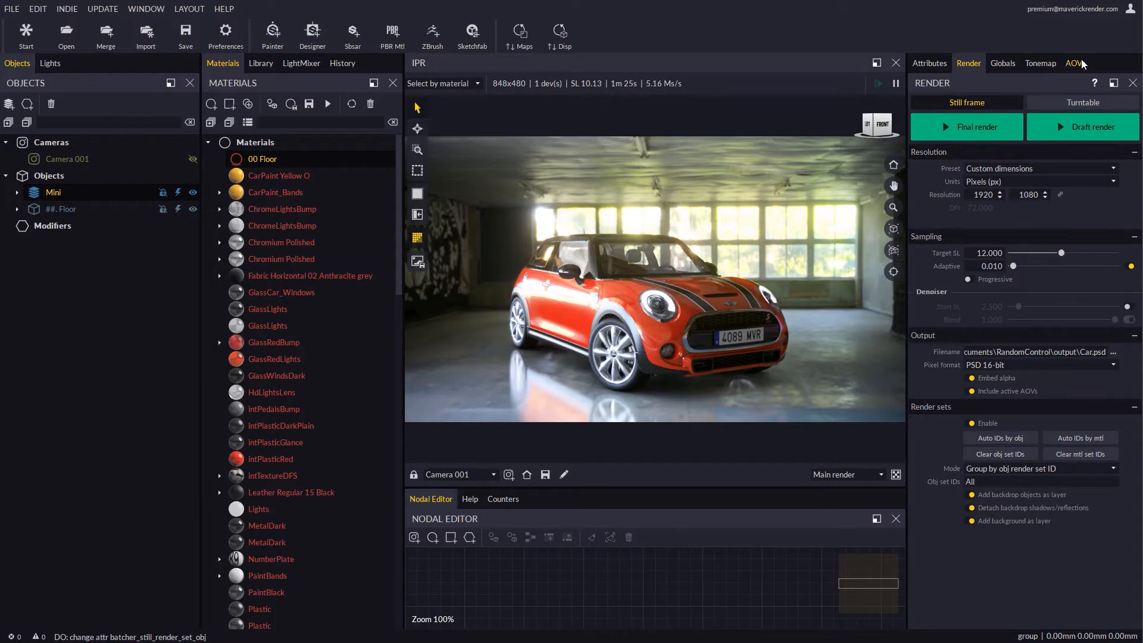
Enable Capture refractions in the alpha AOV and return to the render output settings.
{"action": "left_click", "coordinate": [1074, 63]}
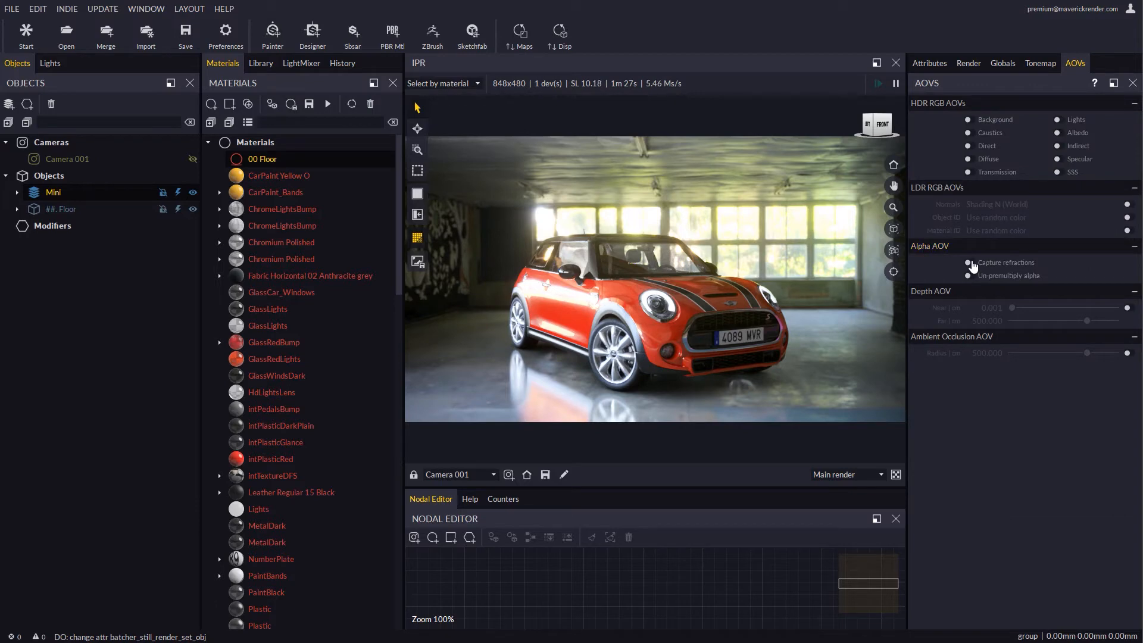
{"action": "left_click", "coordinate": [968, 262]}
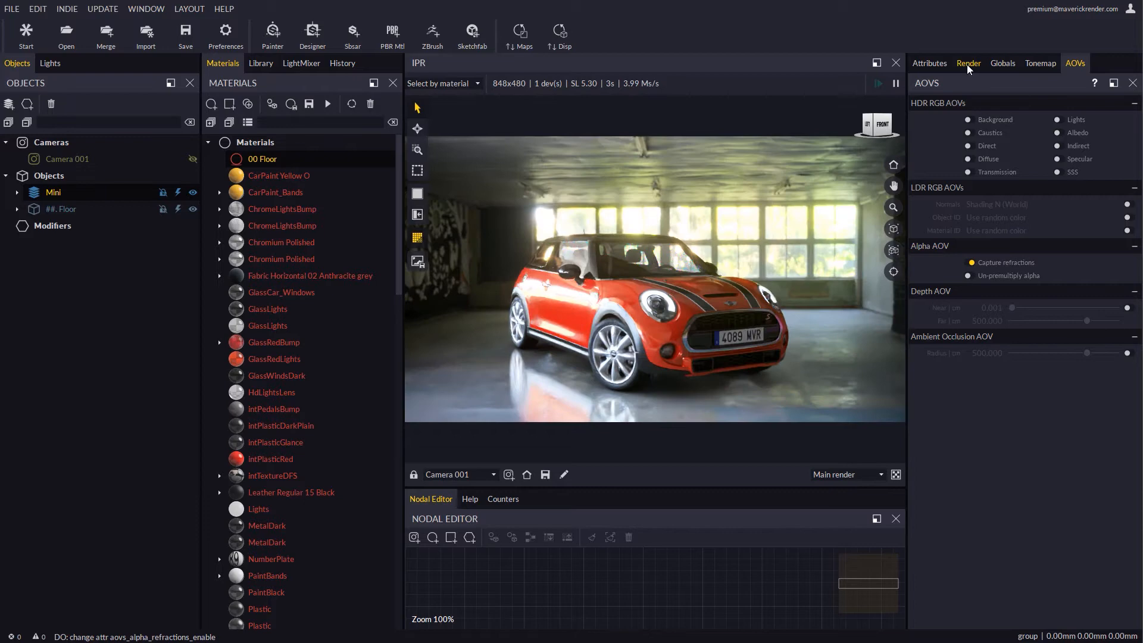
{"action": "left_click", "coordinate": [968, 63]}
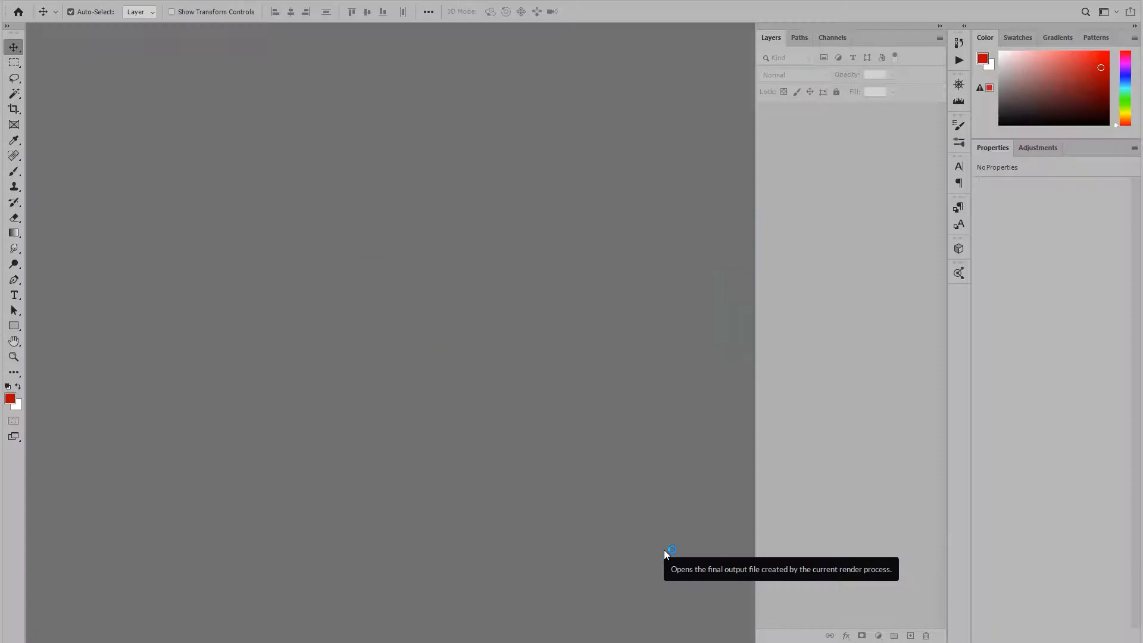
In Car.psd add a blue layer above diffuse and set the specular layer to Screen with reduced opacity.
{"action": "left_click", "coordinate": [670, 550]}
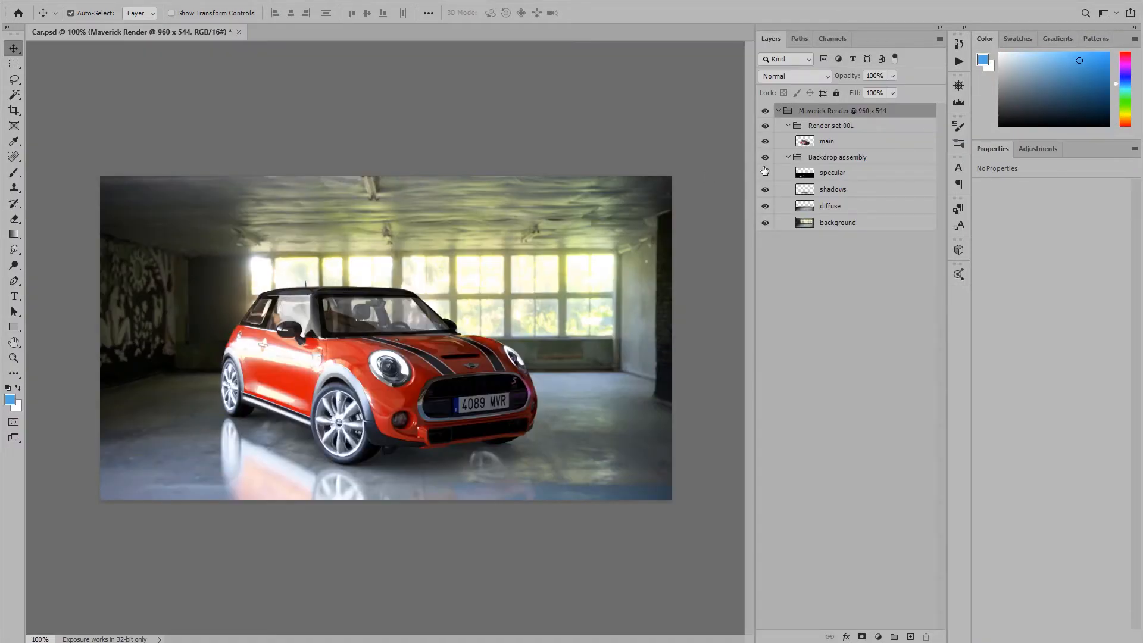
{"action": "left_click", "coordinate": [765, 173]}
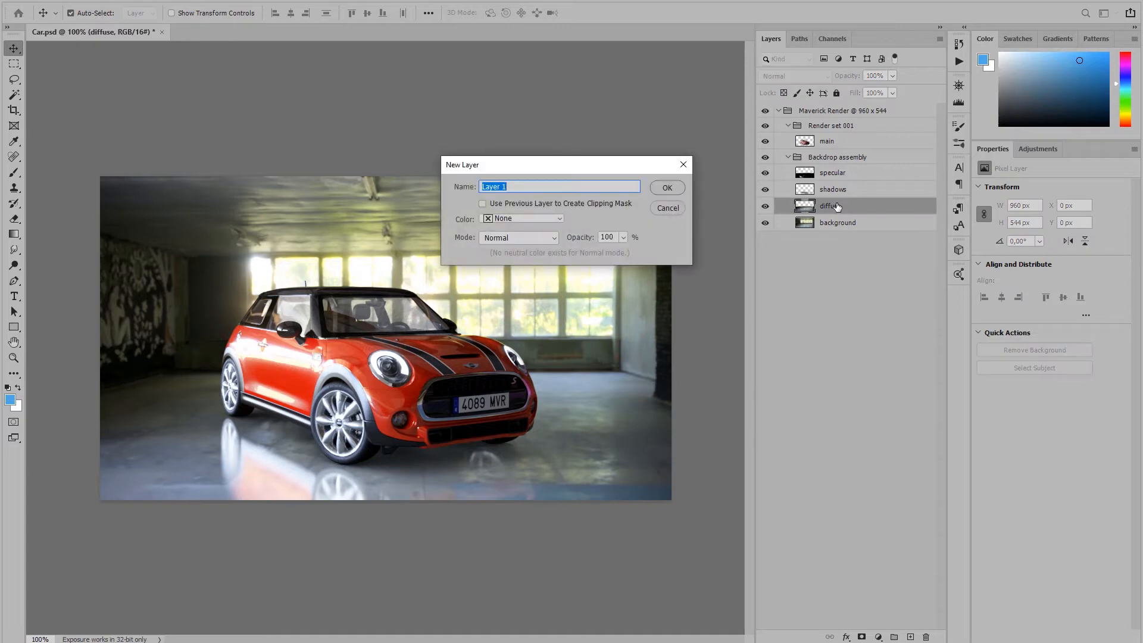
{"action": "left_click", "coordinate": [664, 187]}
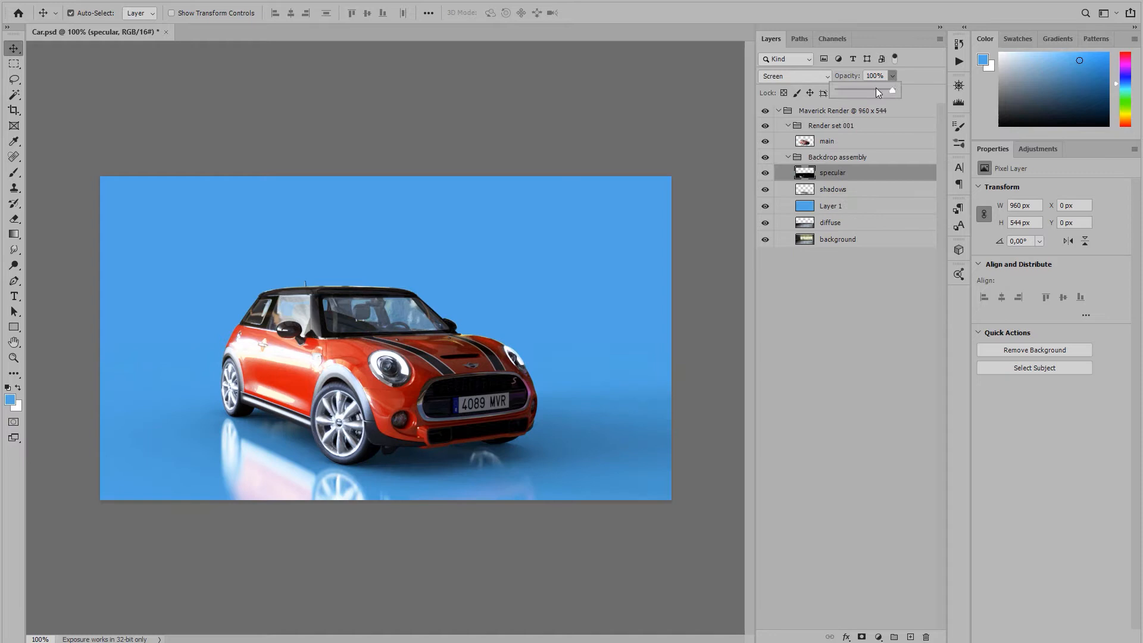
{"action": "left_click_drag", "start_coordinate": [892, 89], "coordinate": [868, 90]}
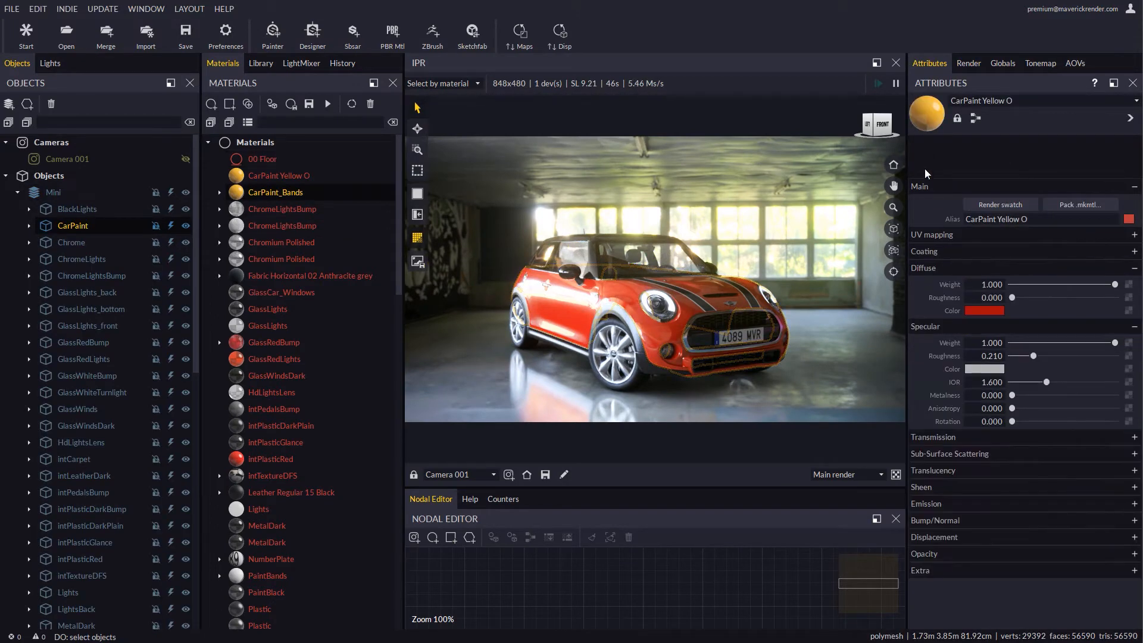
Make the car paint diffuse white and give the CarPaint object render set ID 2.
{"action": "left_click", "coordinate": [984, 311]}
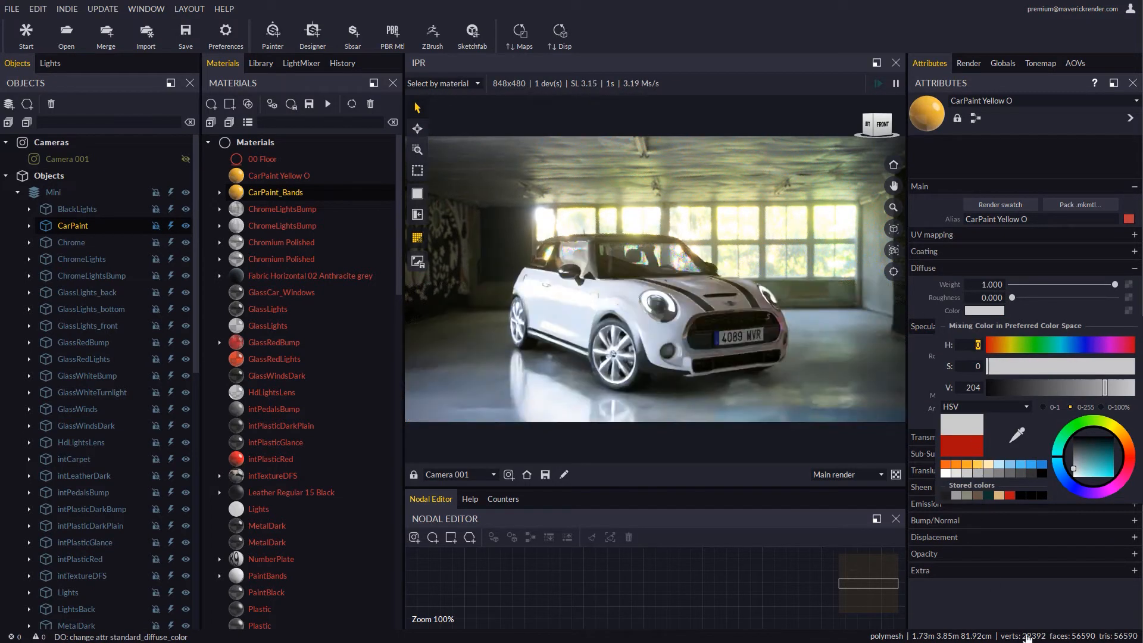
{"action": "left_click", "coordinate": [968, 63]}
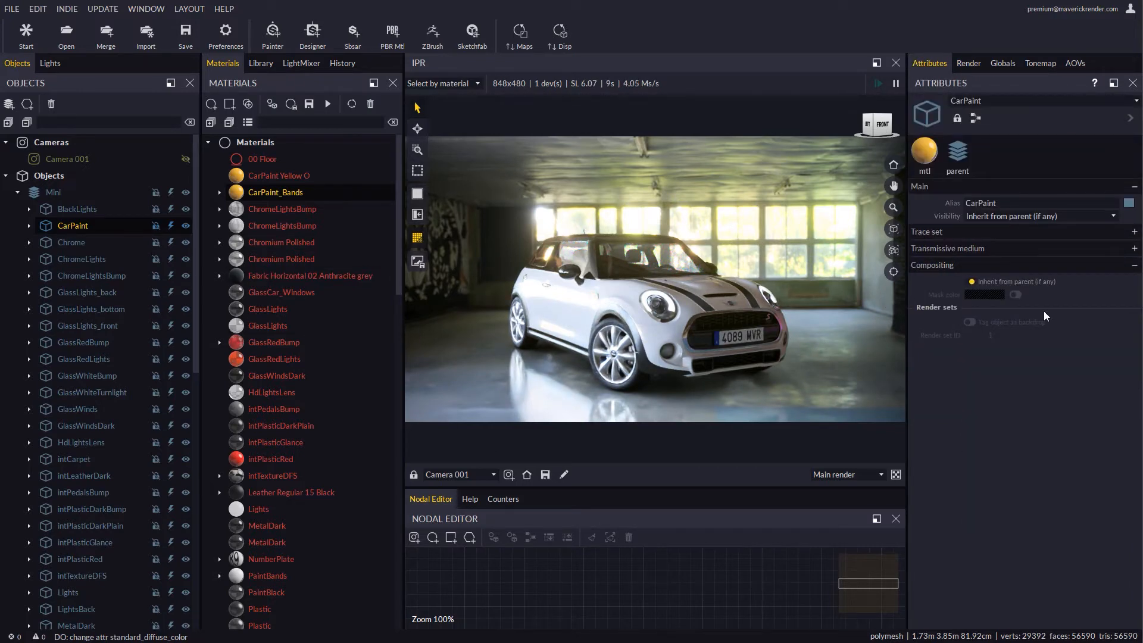
{"action": "left_click", "coordinate": [969, 283]}
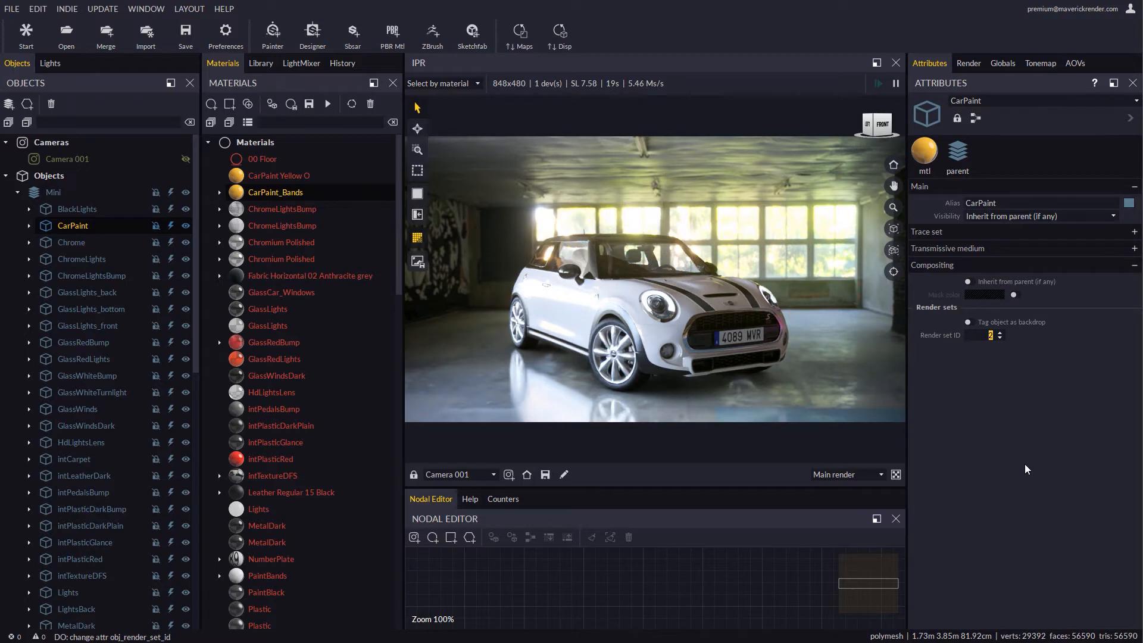
{"action": "left_click", "coordinate": [969, 63]}
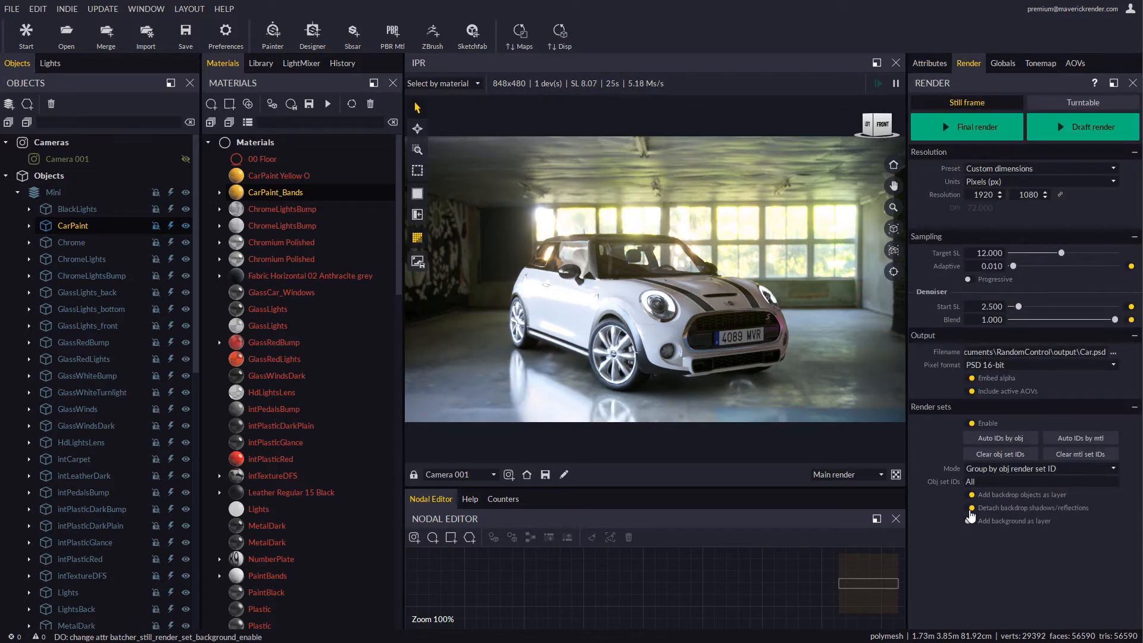
Output only object set 2 as CarPaint.png in 16-bit PNG and start a draft render.
{"action": "left_click", "coordinate": [971, 495]}
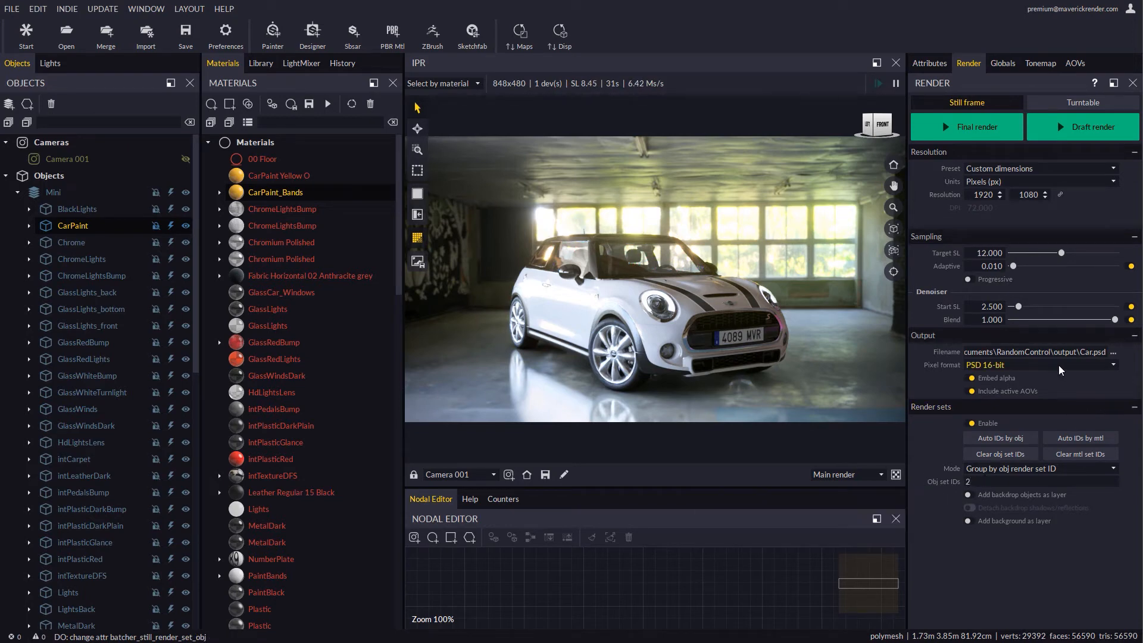
{"action": "double_click", "coordinate": [1092, 352]}
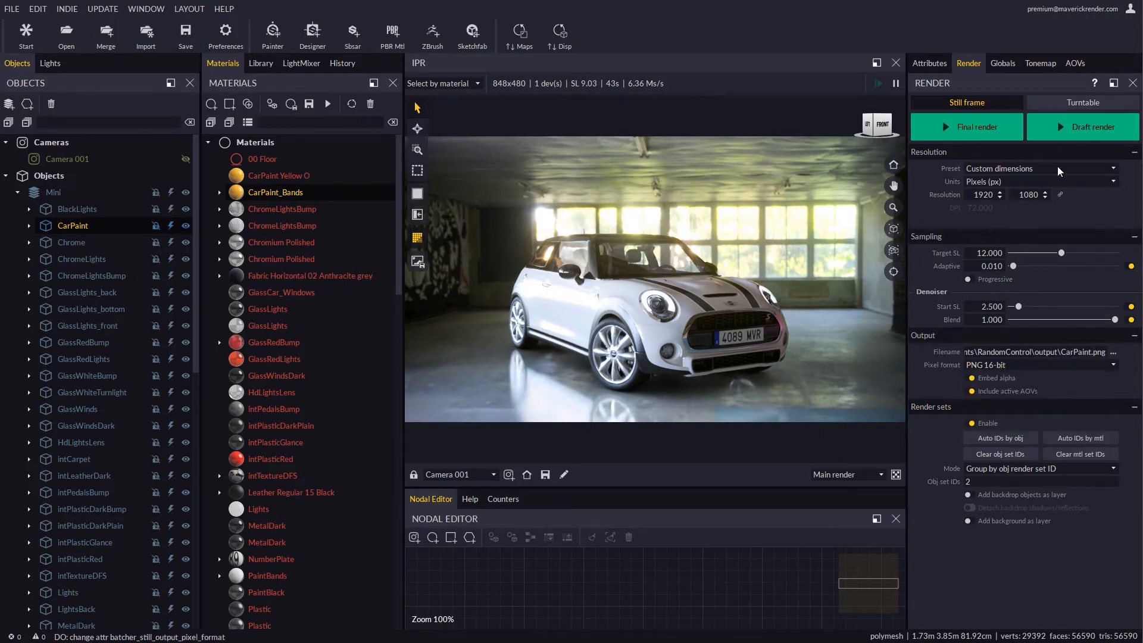
{"action": "left_click", "coordinate": [975, 126]}
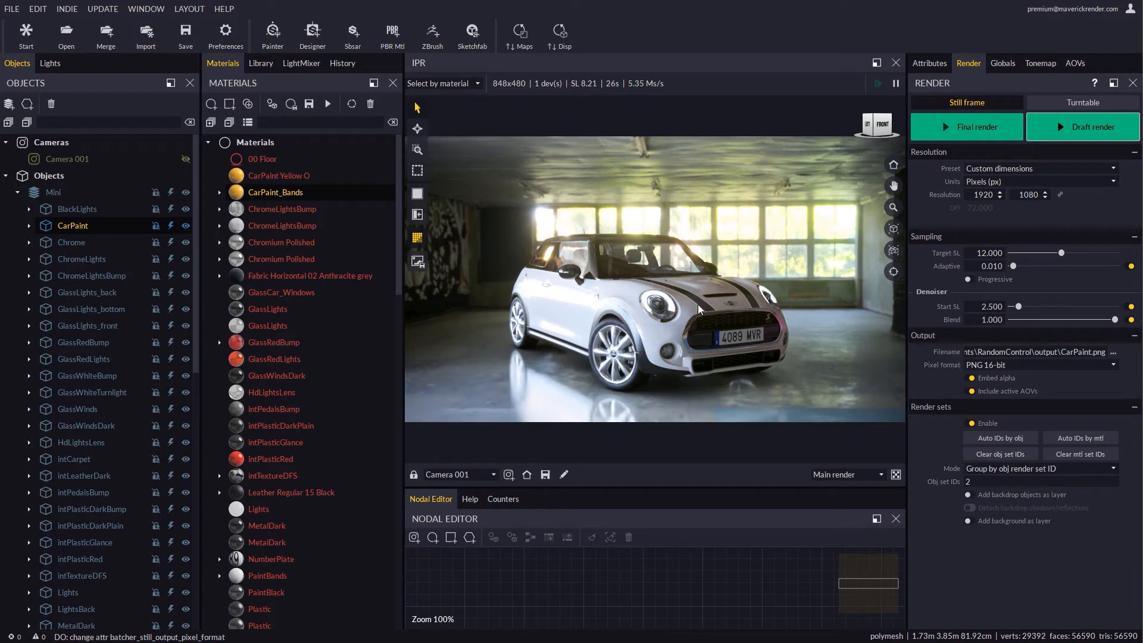
{"action": "mouse_move", "coordinate": [727, 275]}
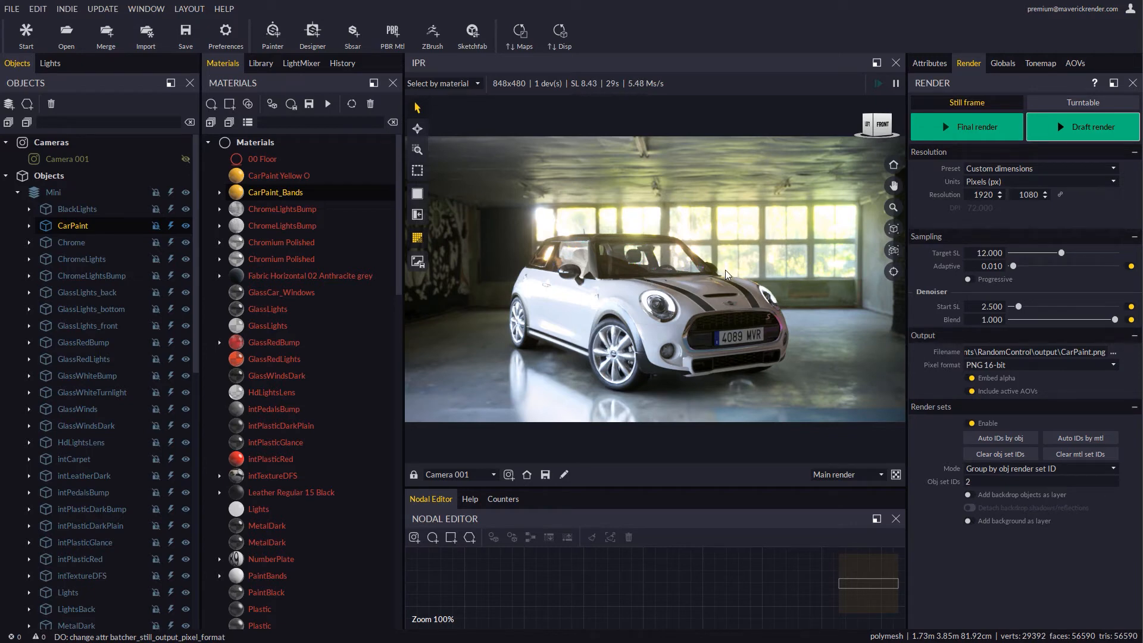
{"action": "mouse_move", "coordinate": [687, 316]}
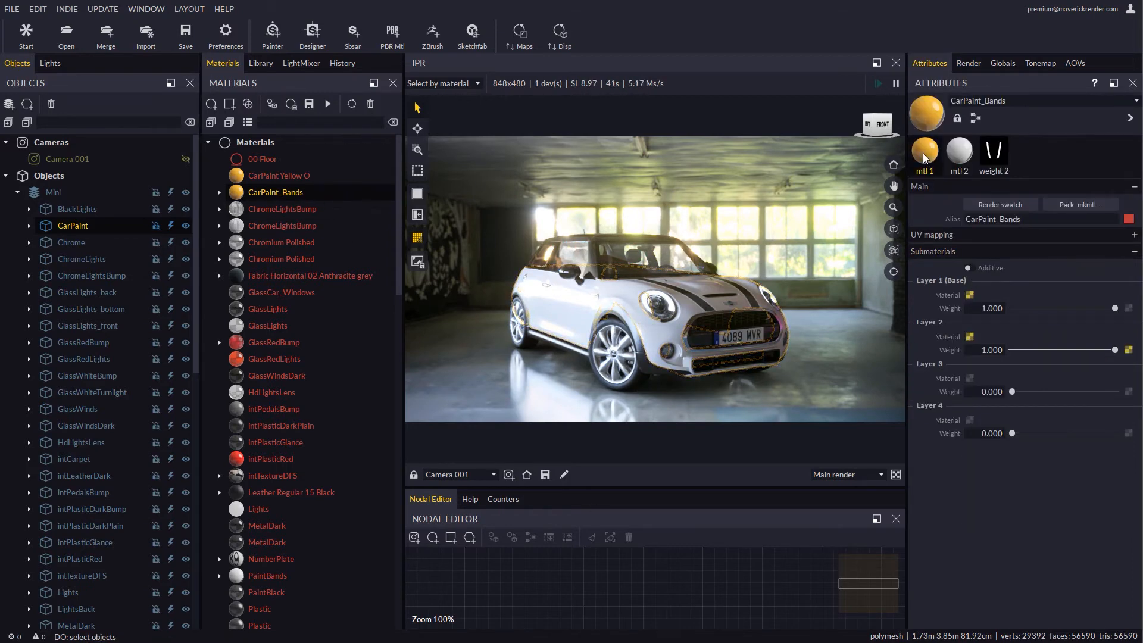
Assign render set IDs to the CarPaint Yellow O and PaintBands submaterials.
{"action": "left_click", "coordinate": [924, 150]}
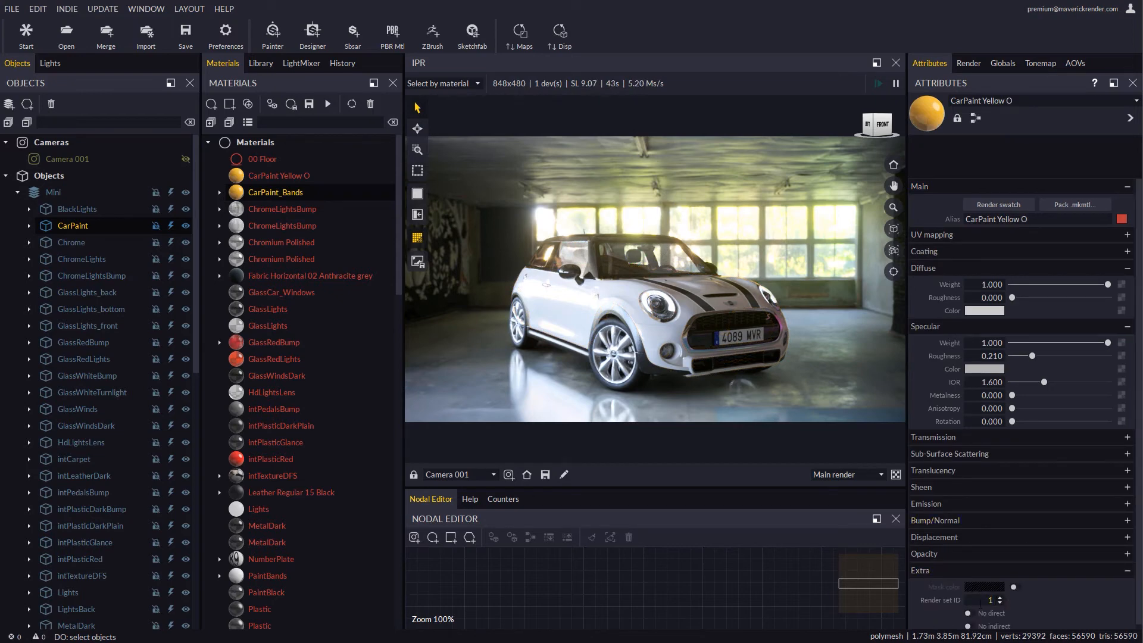
{"action": "mouse_move", "coordinate": [999, 600]}
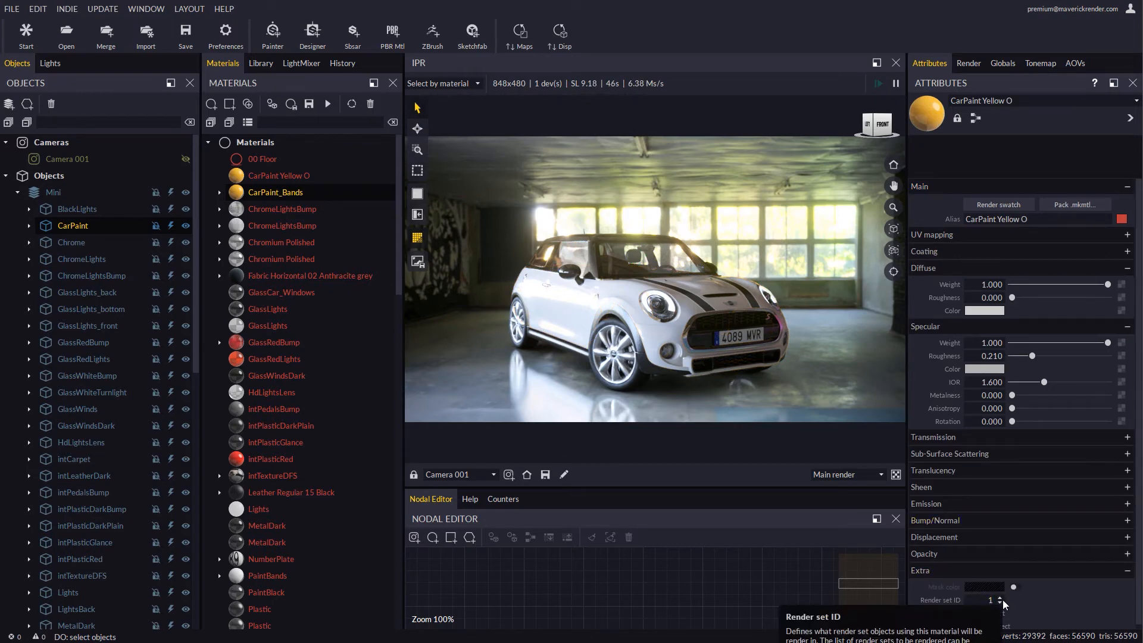
{"action": "left_click", "coordinate": [998, 597]}
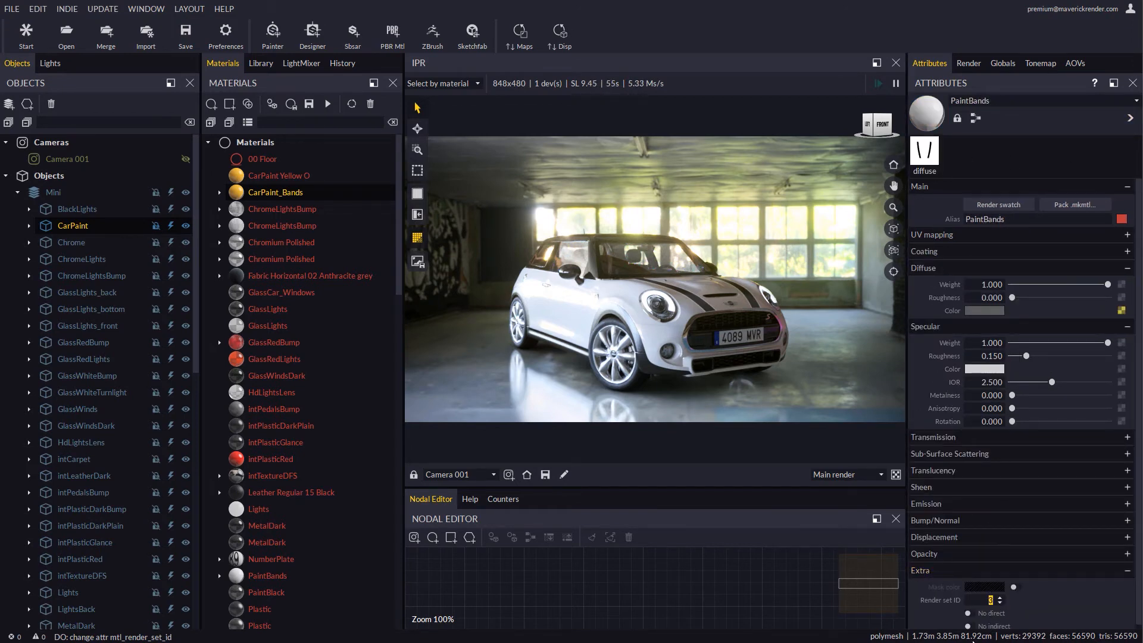
{"action": "left_click", "coordinate": [968, 63]}
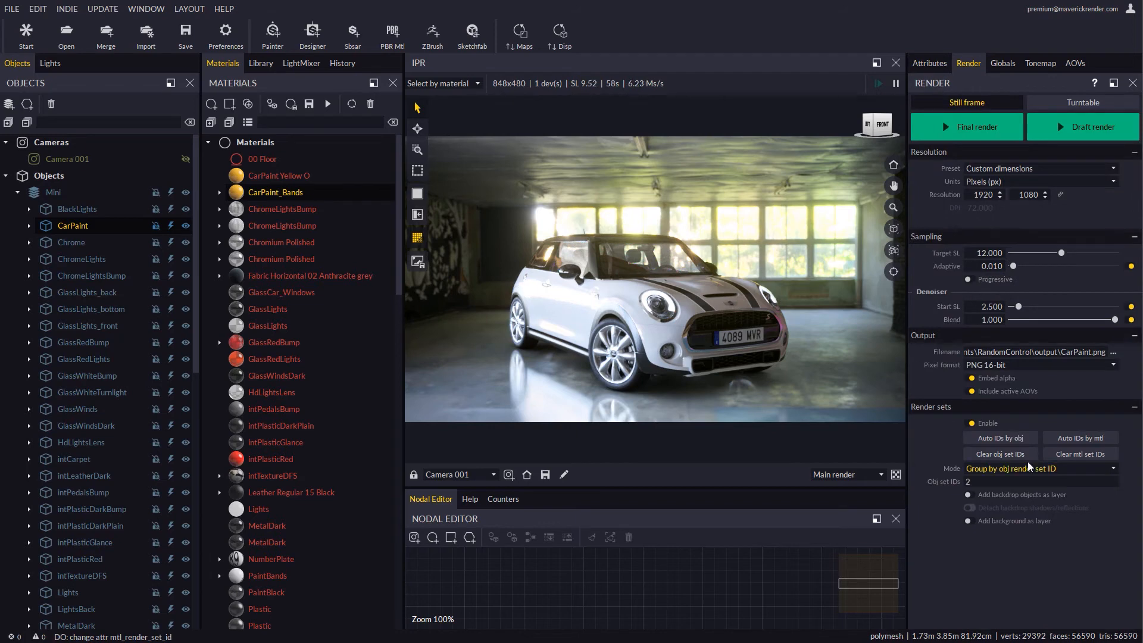
Group by material render sets 2,3, output CarPaint_blend.psd as 16-bit PSD and draft render.
{"action": "left_click", "coordinate": [1039, 469]}
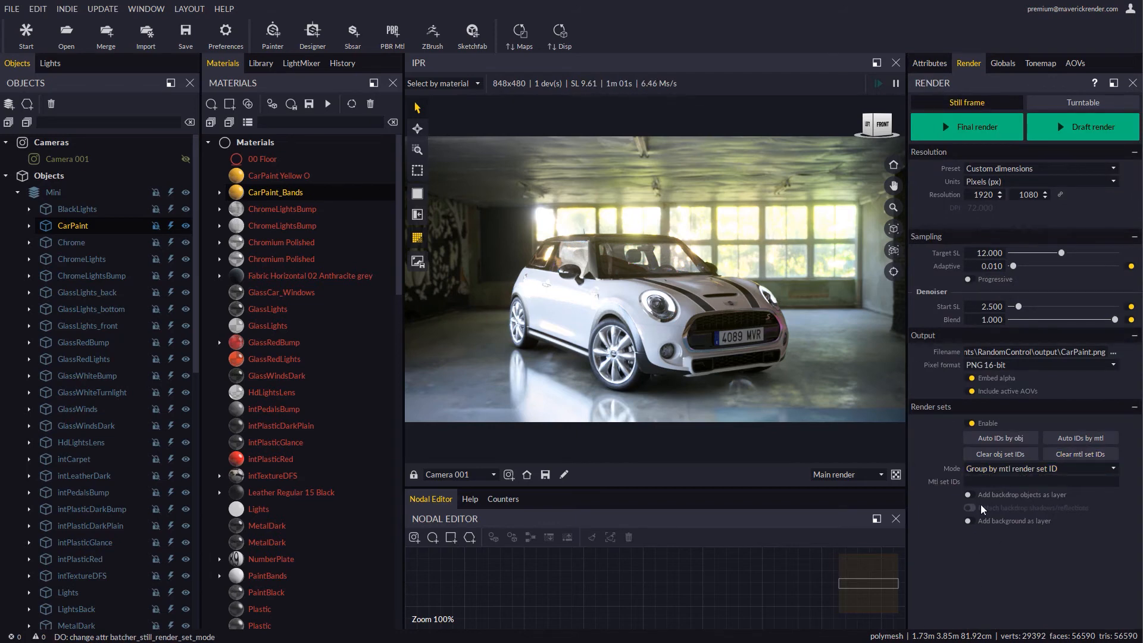
{"action": "type", "text": "2,3"}
{"action": "type", "text": "_blend"}
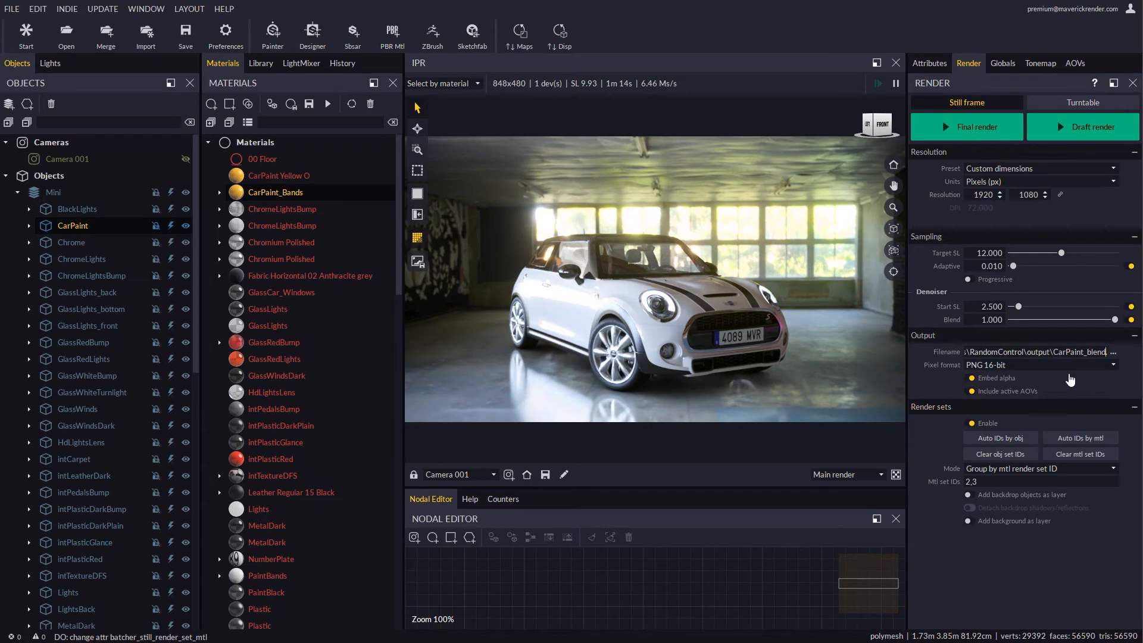
{"action": "left_click", "coordinate": [1020, 364]}
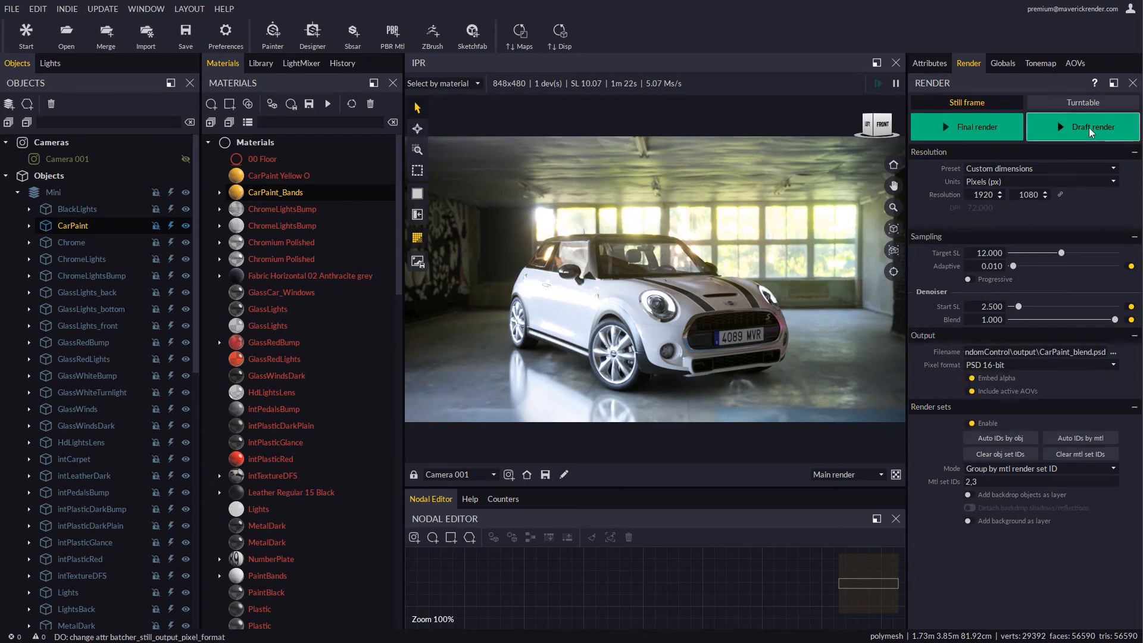
{"action": "left_click", "coordinate": [1087, 126]}
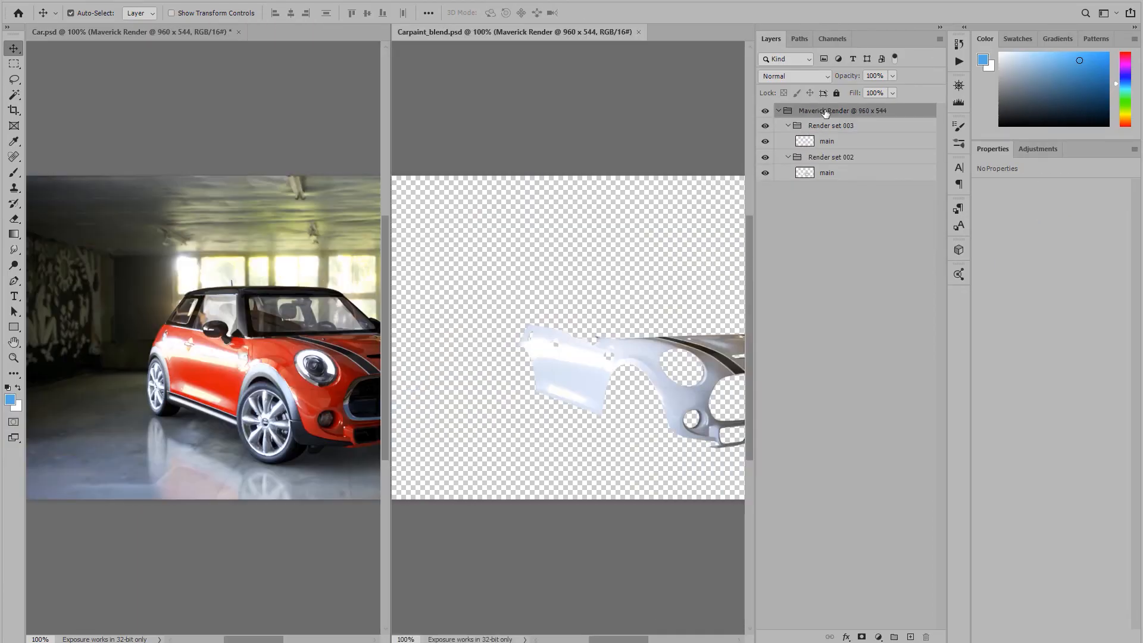
Move the paint render group into Car.psd and colorize Render set 002 with Hue 38, Saturation 52.
{"action": "left_click", "coordinate": [778, 109]}
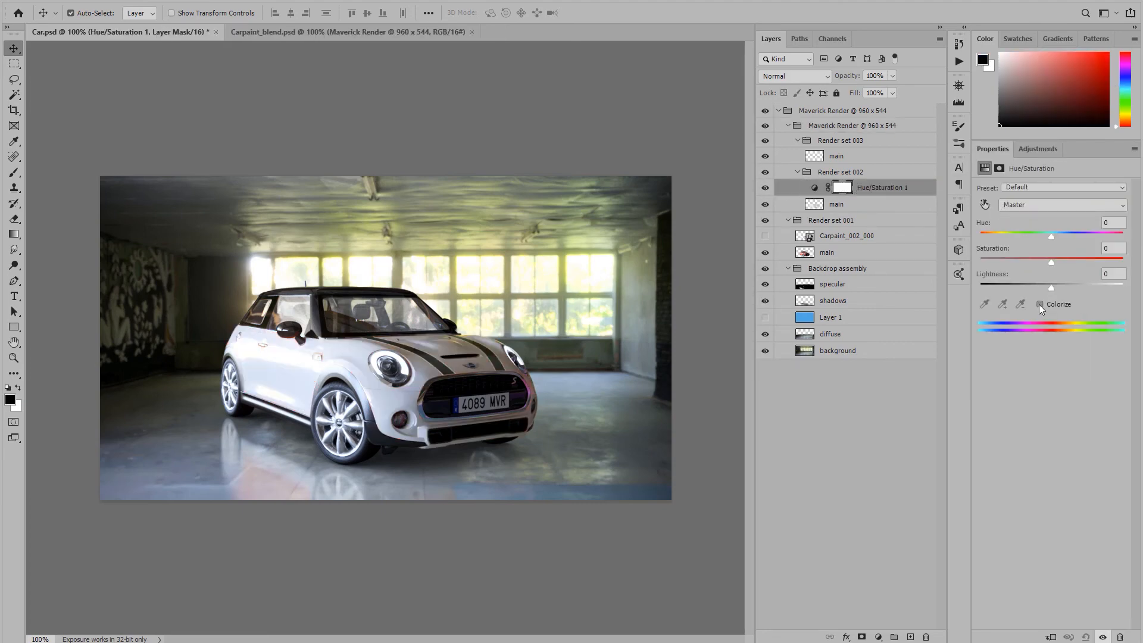
{"action": "left_click", "coordinate": [1041, 303]}
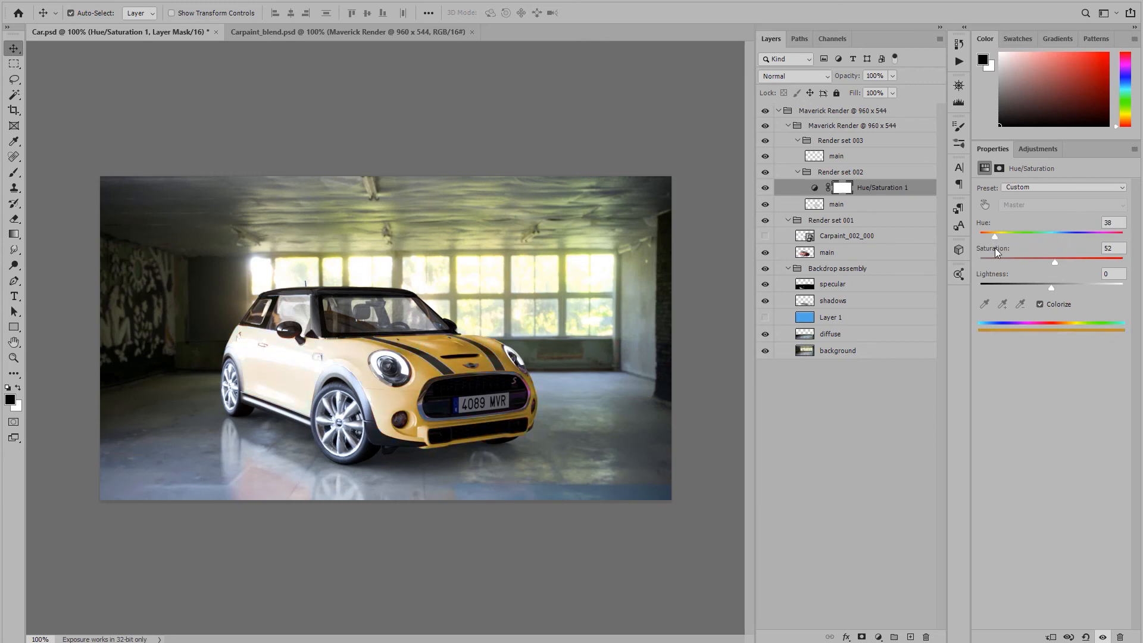